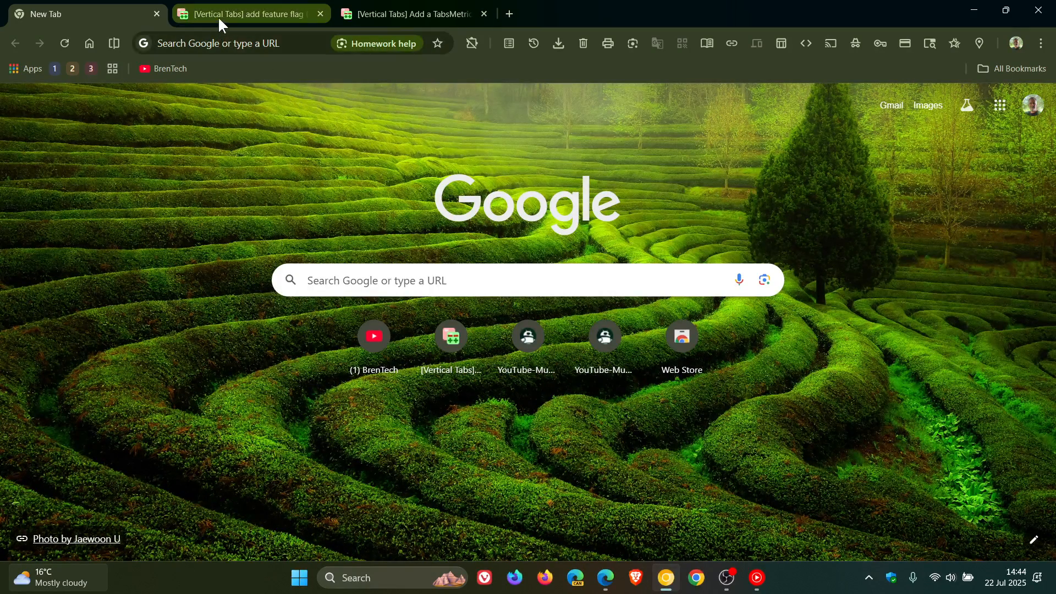
Show Gerrit change 6775183 '[Vertical Tabs] add feature flag' with its merged status and approvals
click(242, 13)
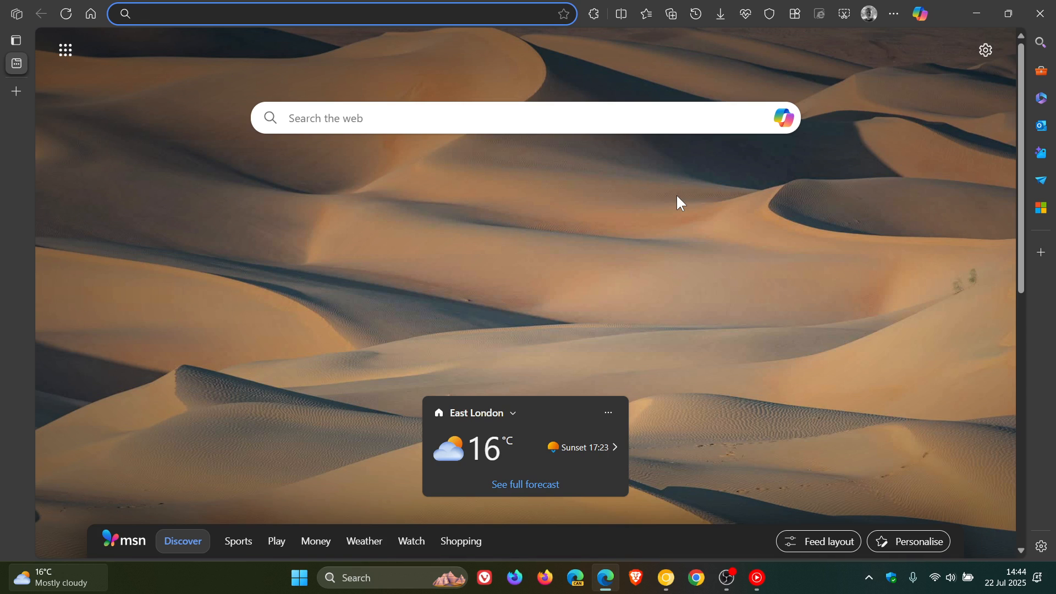
mouse_move(31, 178)
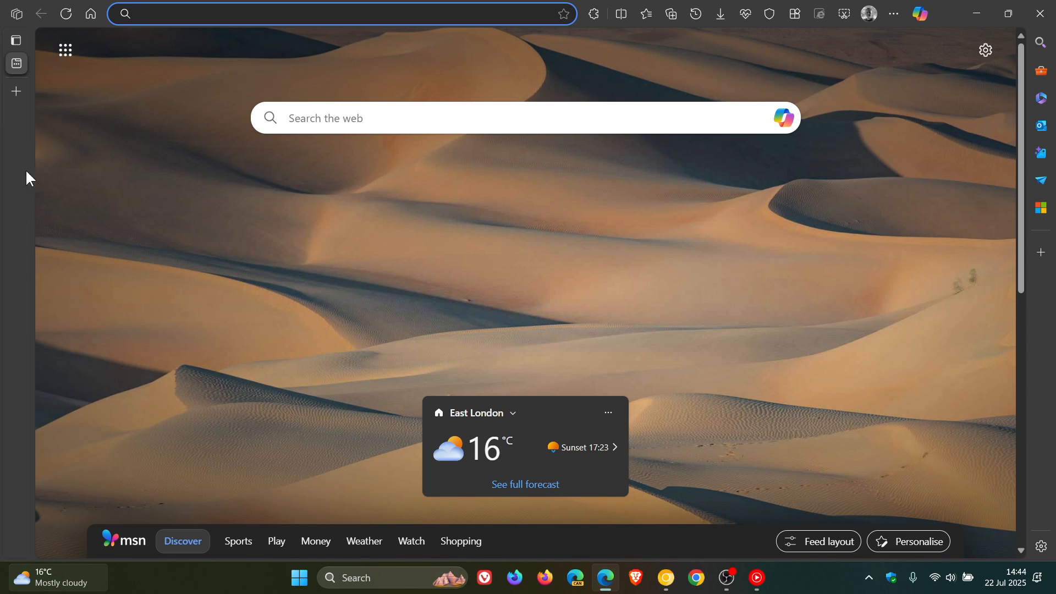
mouse_move(187, 236)
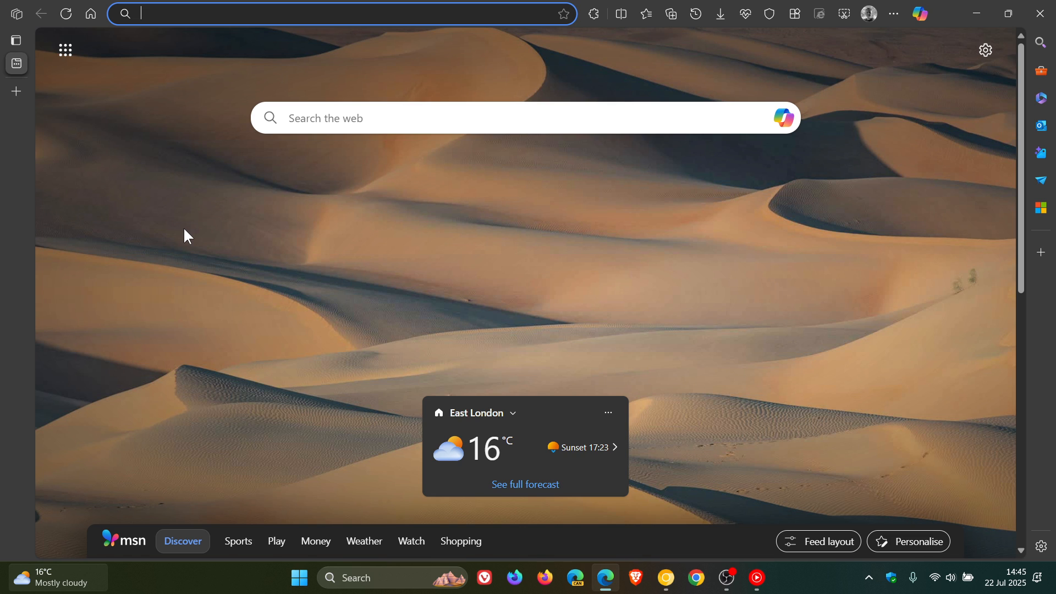
mouse_move(786, 241)
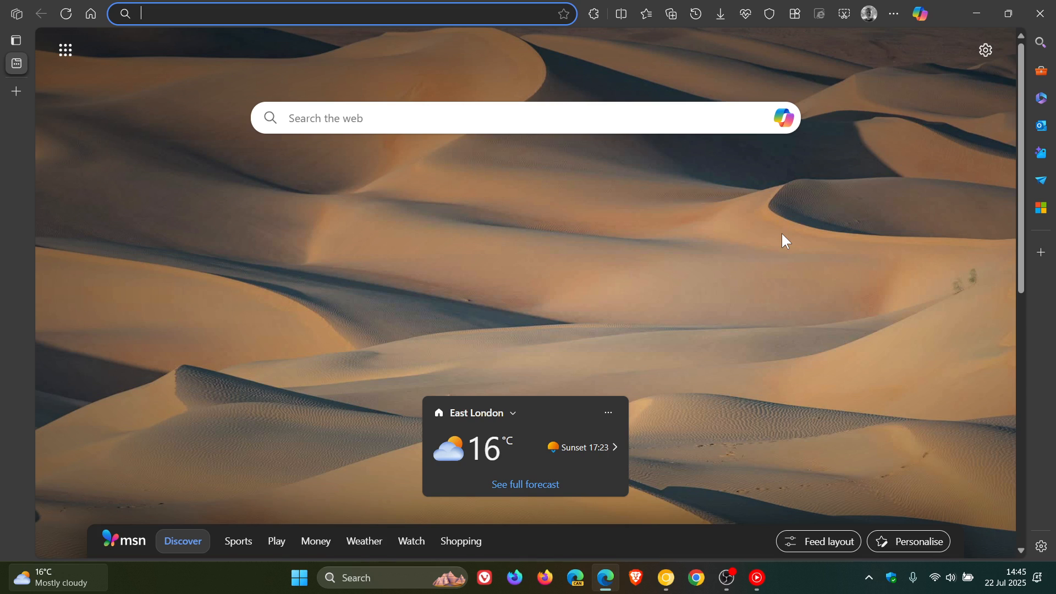
mouse_move(610, 260)
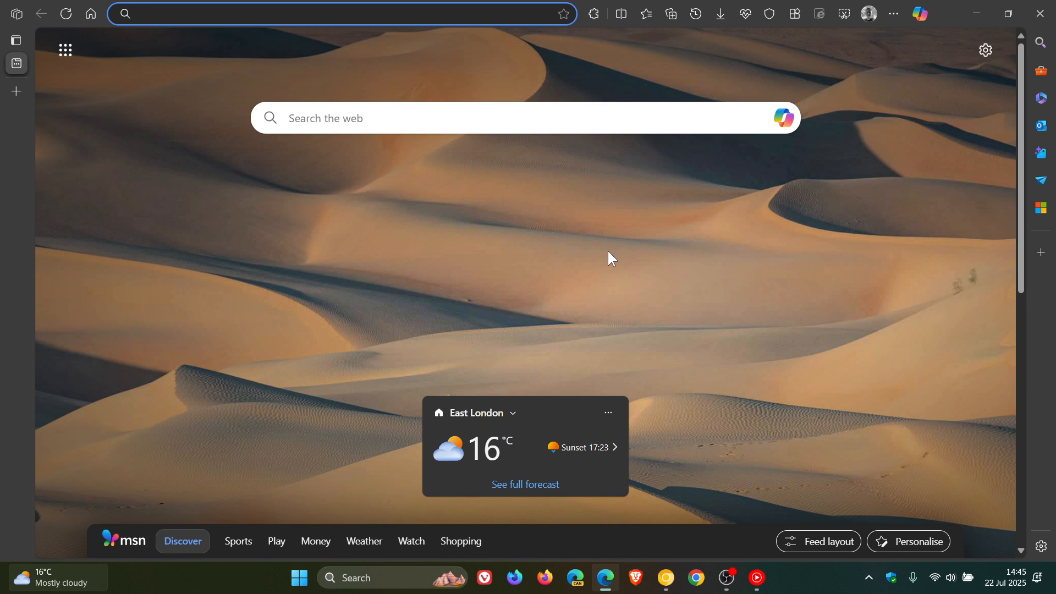
click(337, 13)
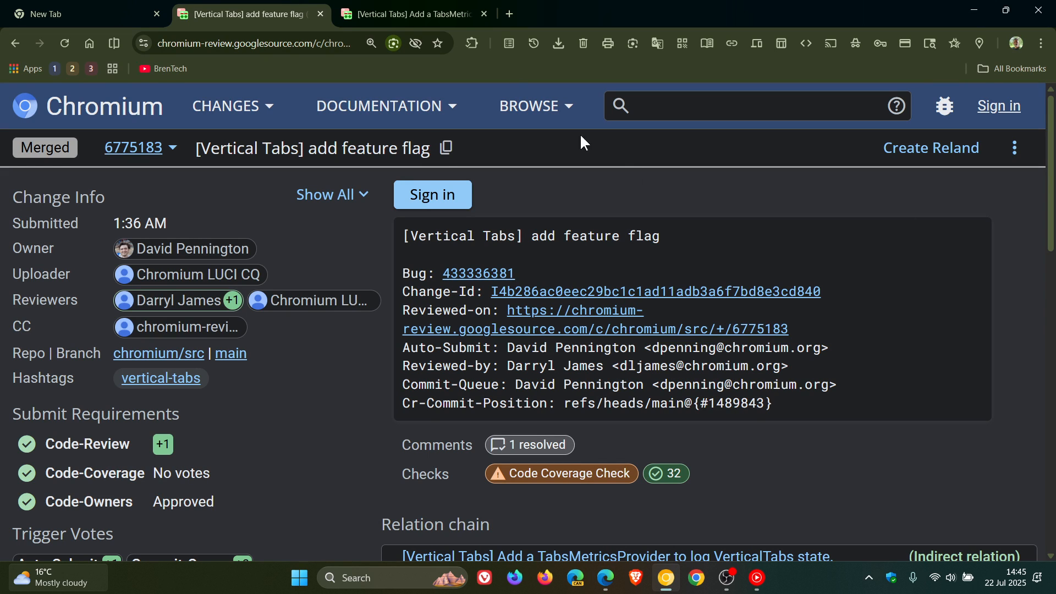
click(410, 13)
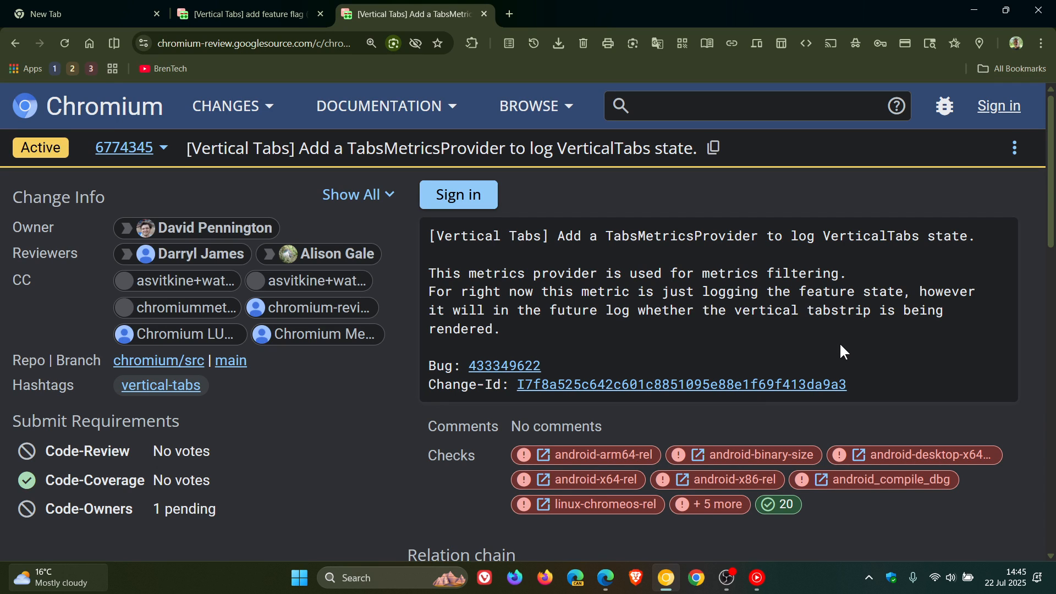
mouse_move(841, 350)
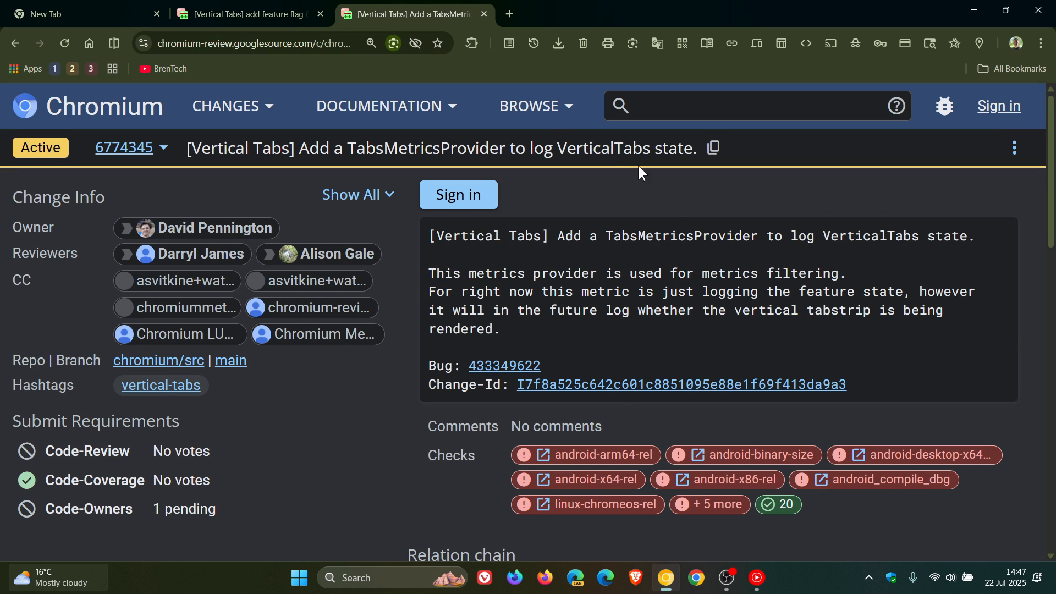
click(248, 13)
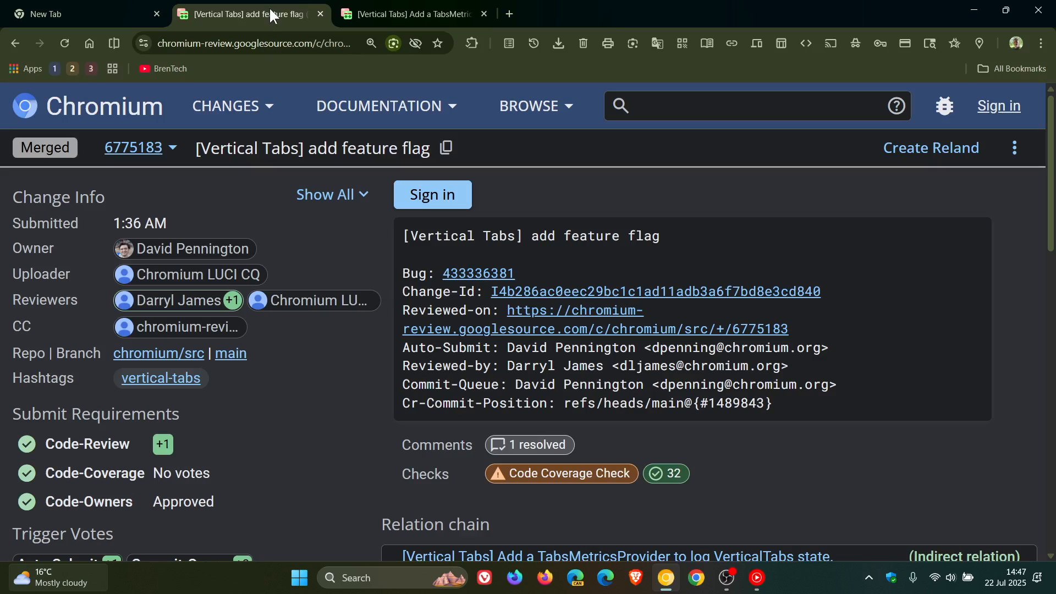
Return to Chrome's New Tab page, leaving both Vertical Tabs review tabs open
click(80, 13)
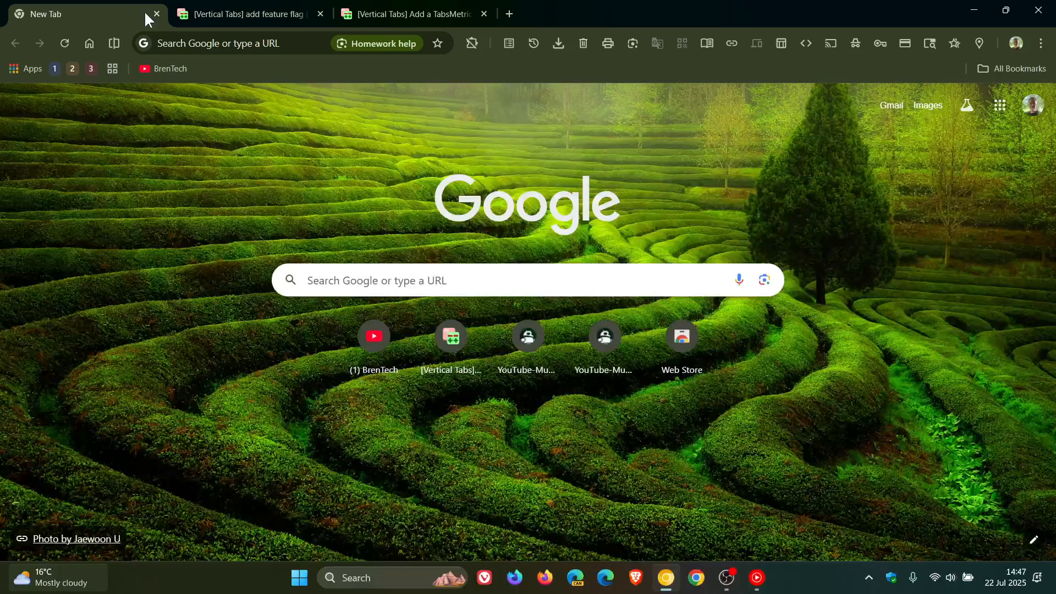
mouse_move(716, 205)
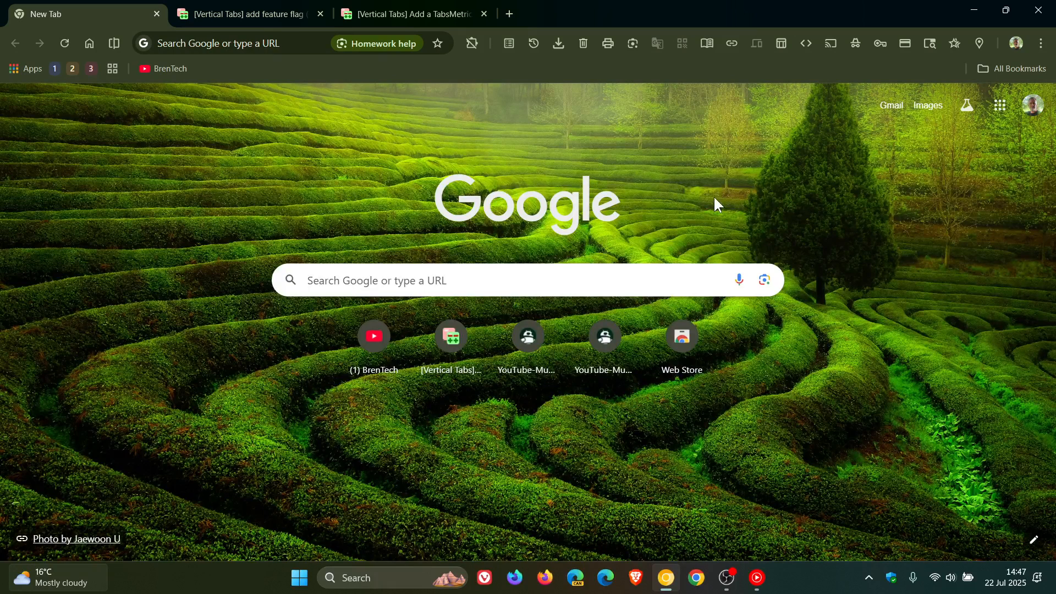
mouse_move(868, 242)
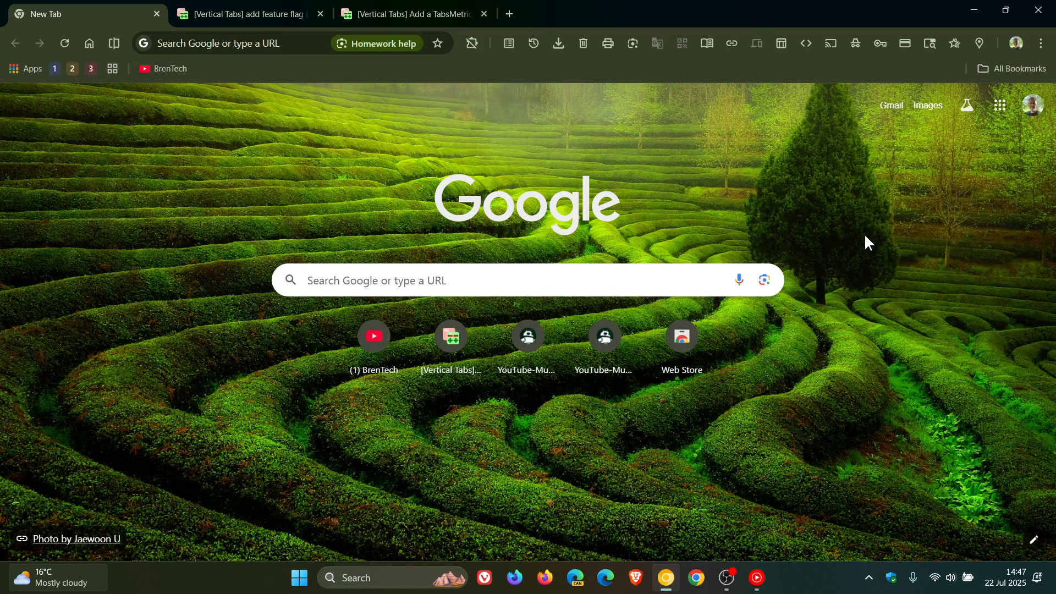